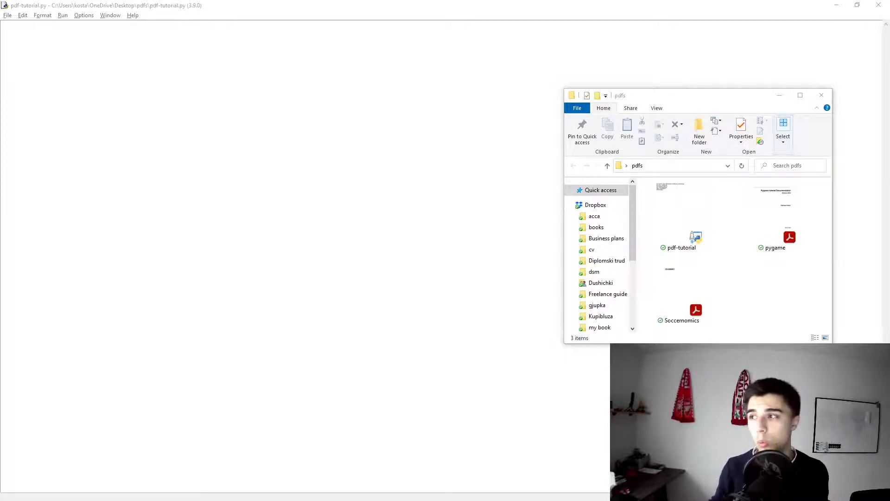
mouse_move(776, 281)
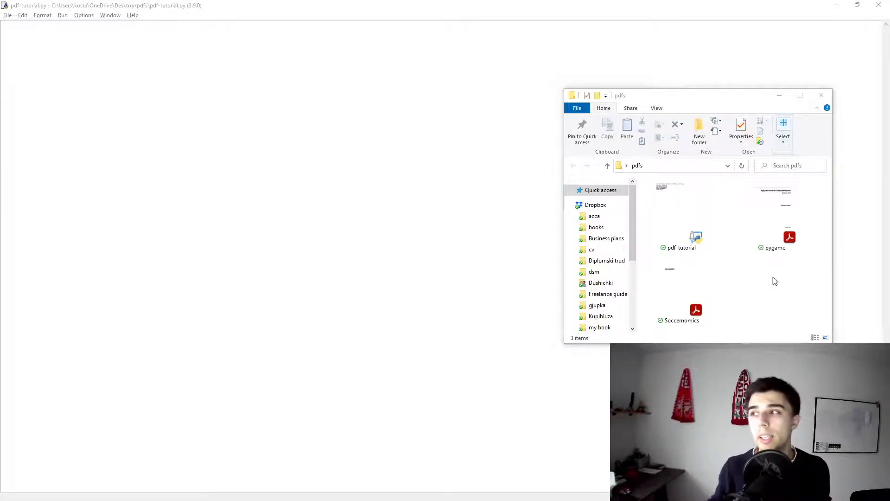
mouse_move(810, 291)
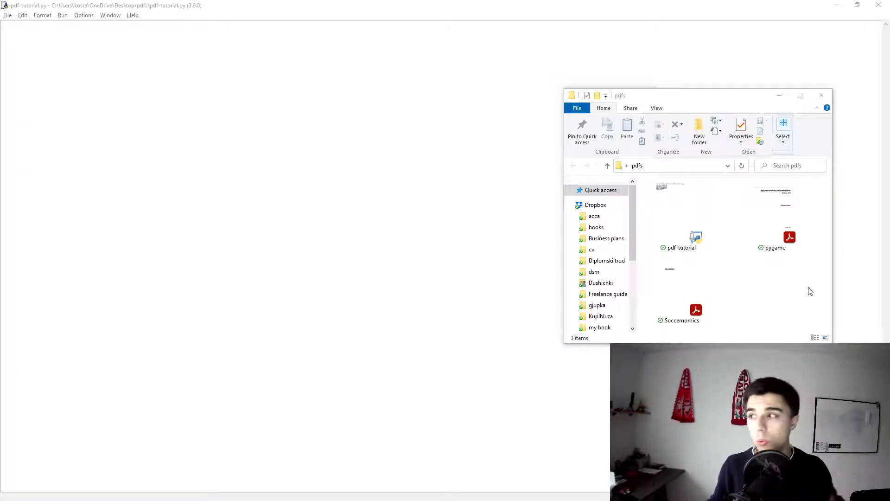
mouse_move(736, 287)
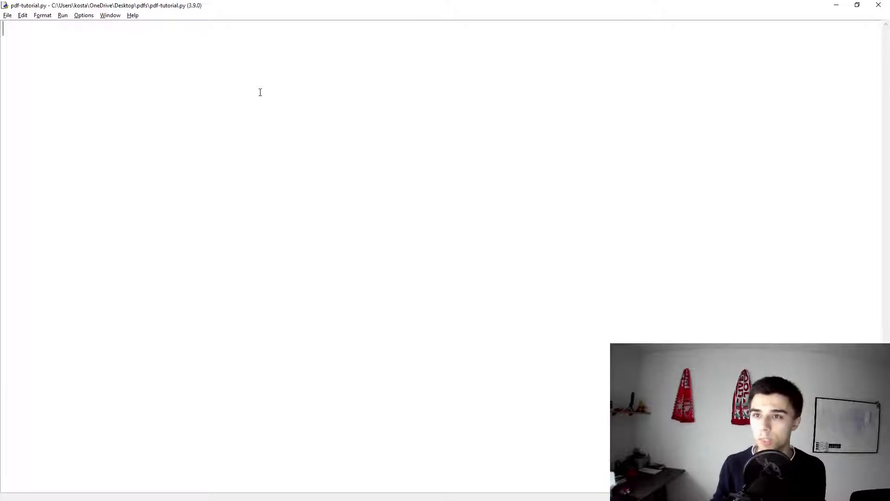
- Import PdfFileMerger from PyPDF2 and create a merger = PdfFileMerger() object
type("from P")
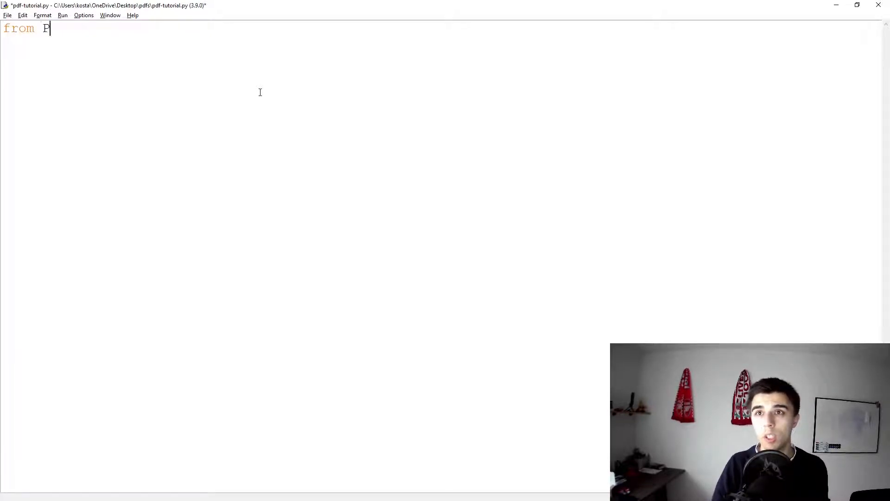
type("yPDF2 import")
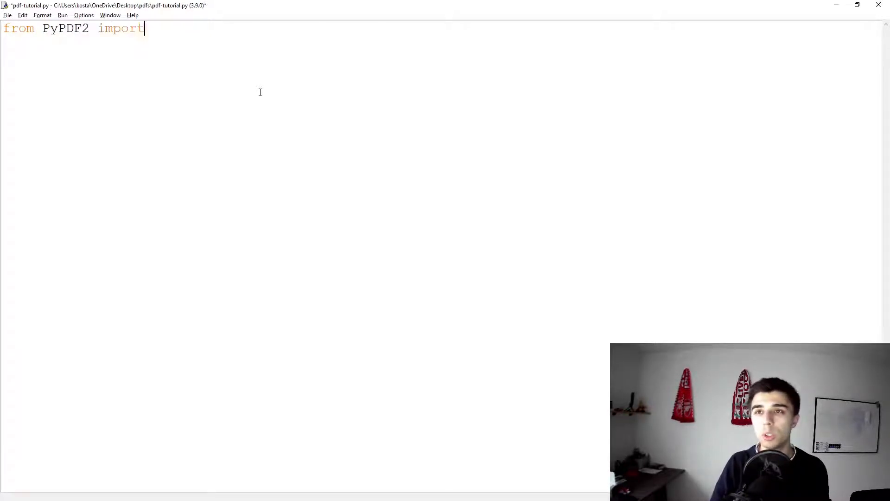
type("PdfFileMerger")
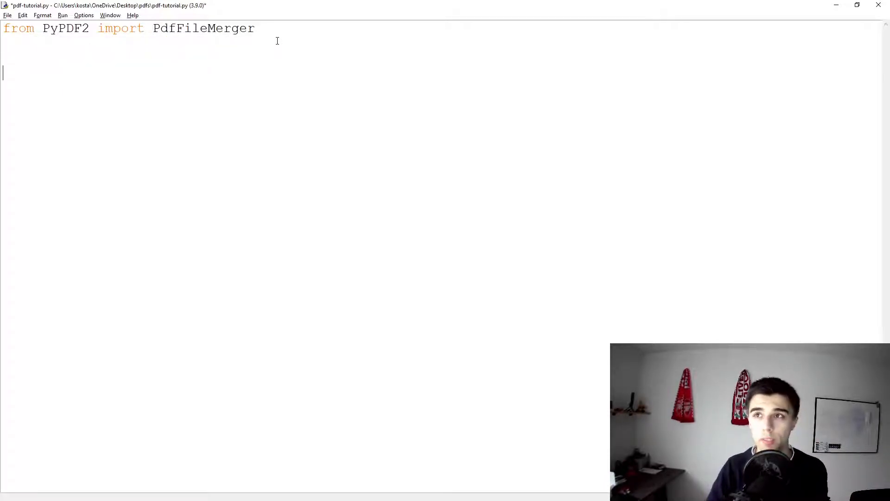
type("merger = P")
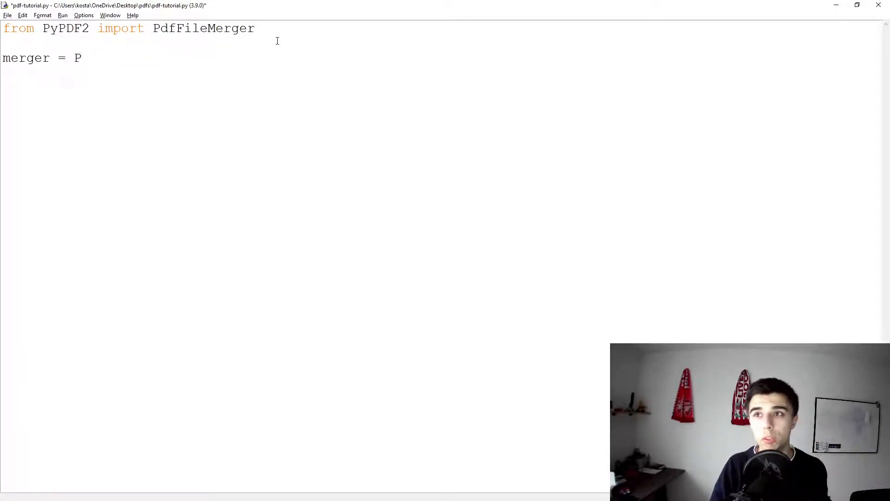
type("dfFileMerger()")
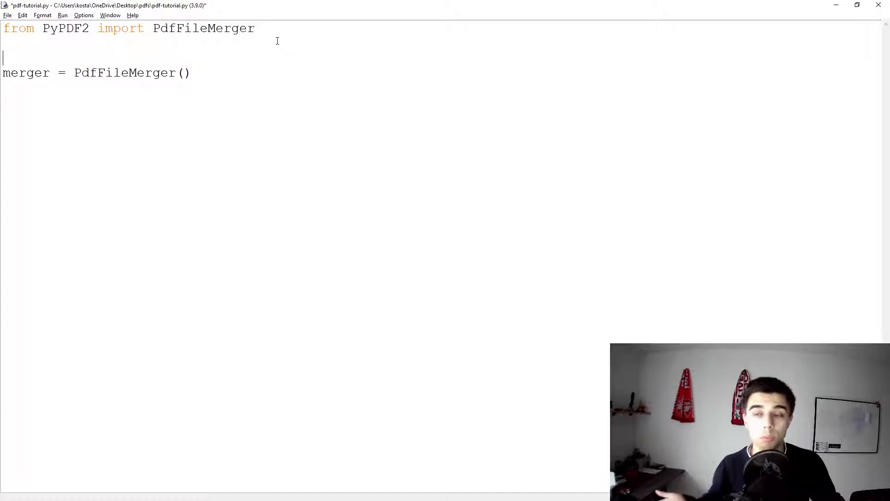
- Define an empty pdfs = [] list above the merger line
type("pdfs")
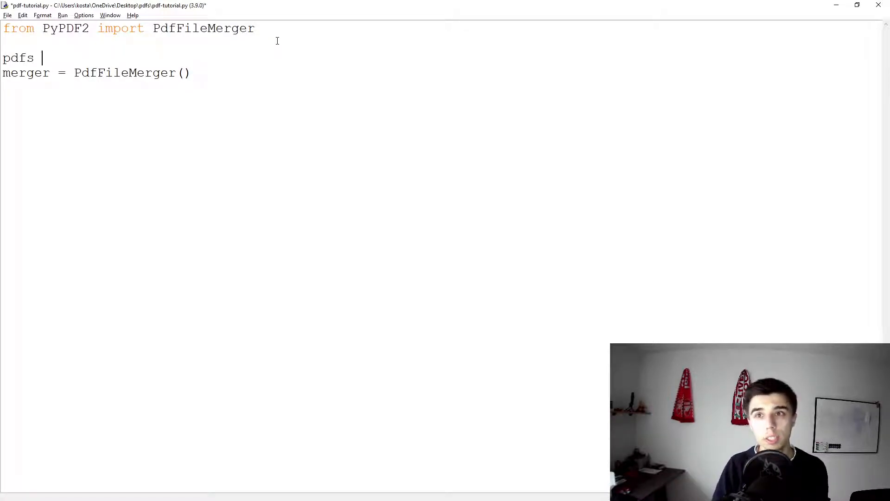
type("=")
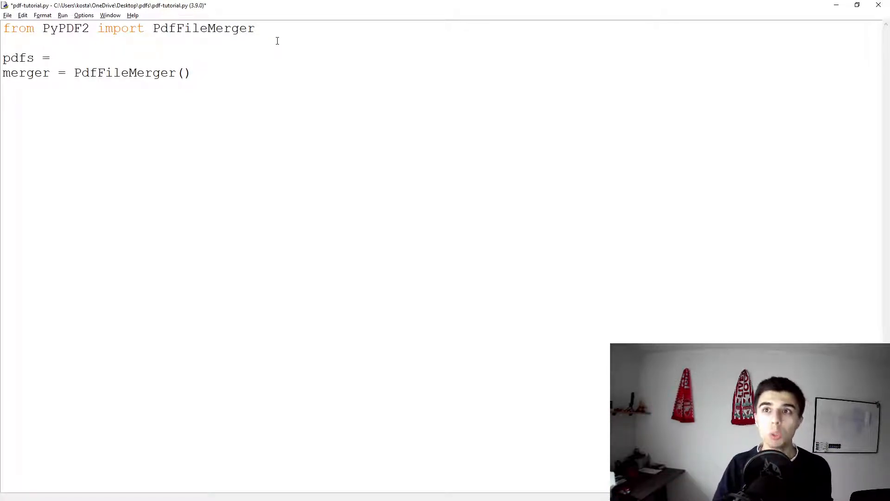
type("[]")
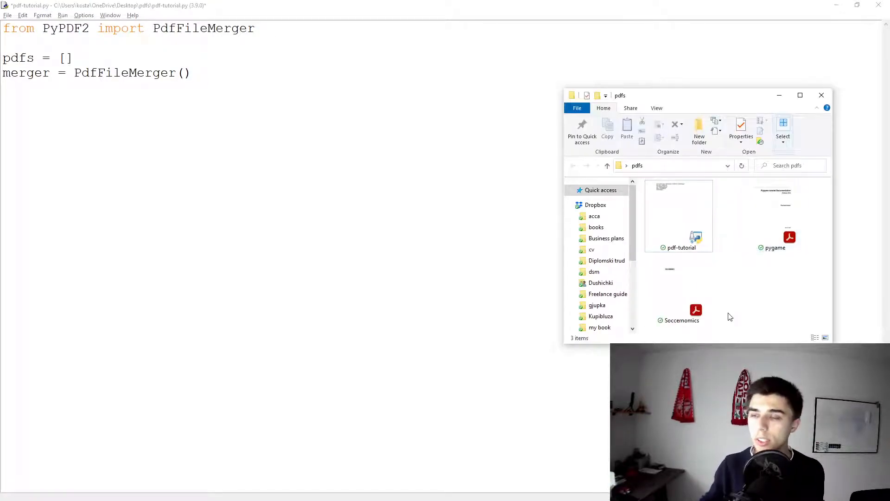
- Fill the pdfs list with 'pygame.pdf' and 'Soccernomics.pdf' in the script
left_click(773, 220)
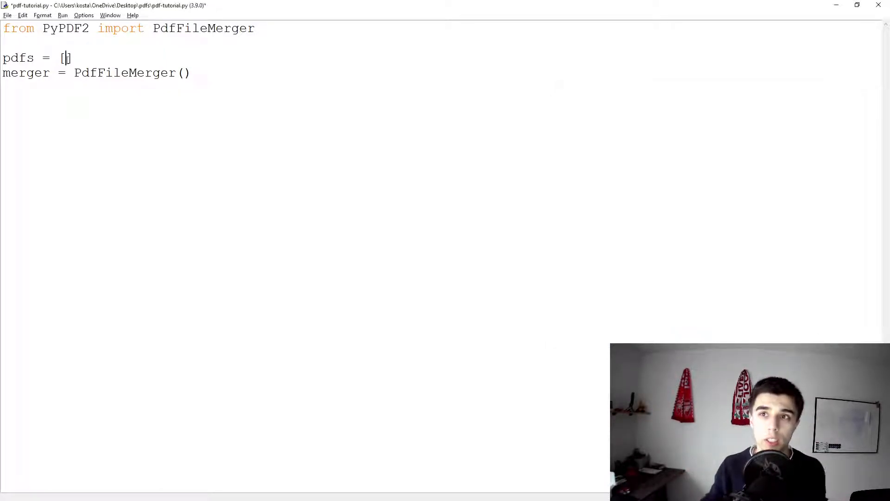
type("'pygame'")
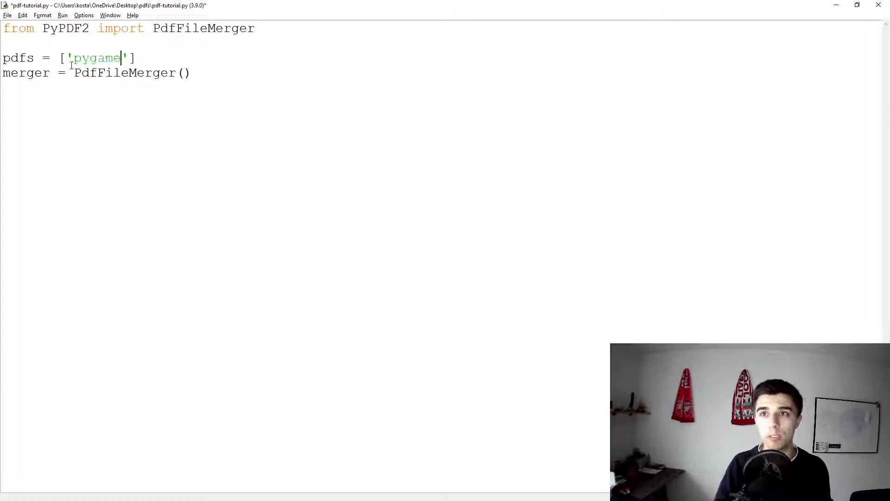
type(".pdf")
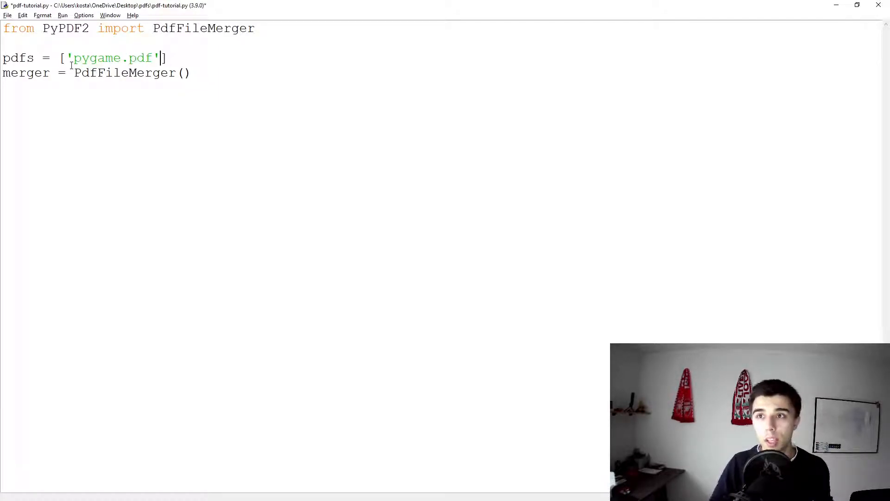
type(", 'Soccernomics.'")
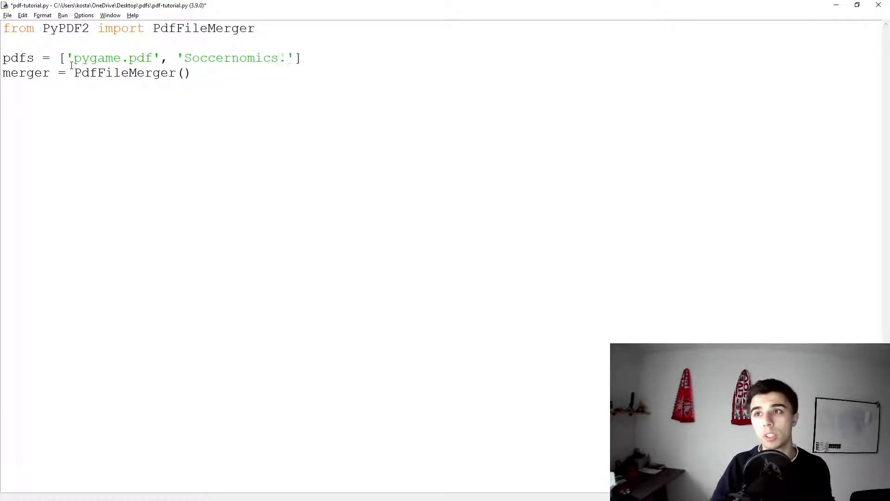
type("pdf")
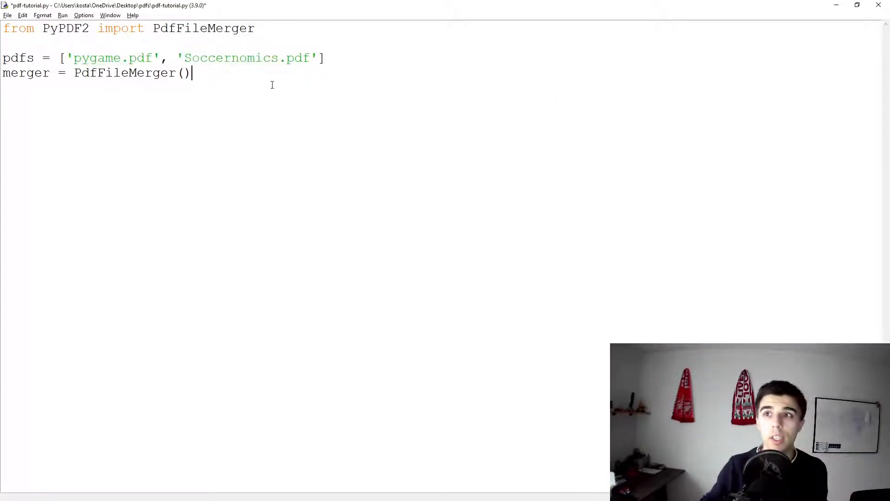
mouse_move(267, 93)
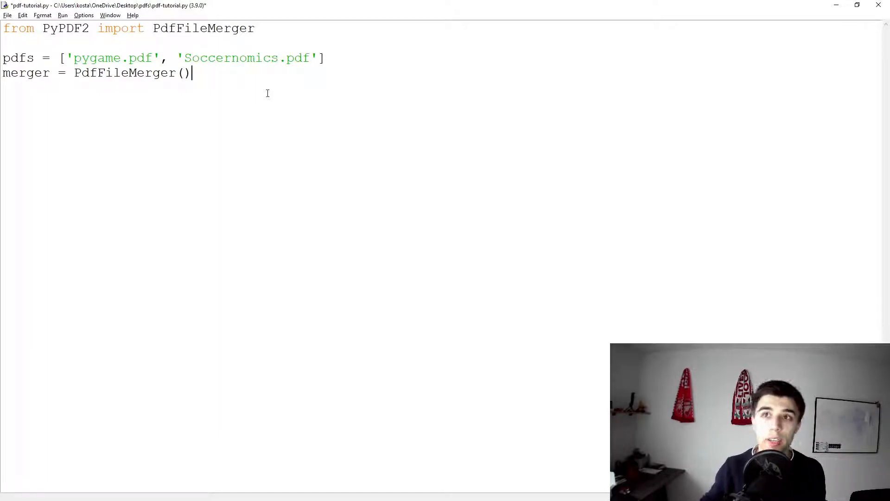
mouse_move(284, 92)
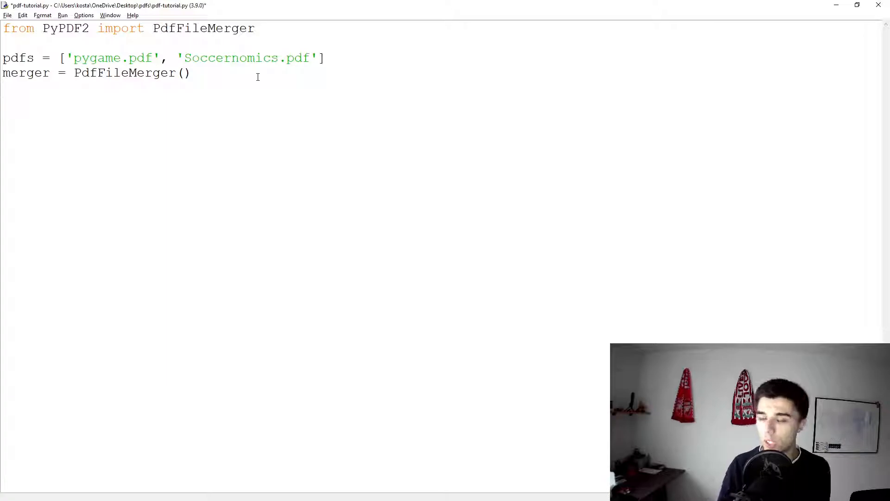
- Add a for loop that appends each pdf in pdfs to the merger
type("for")
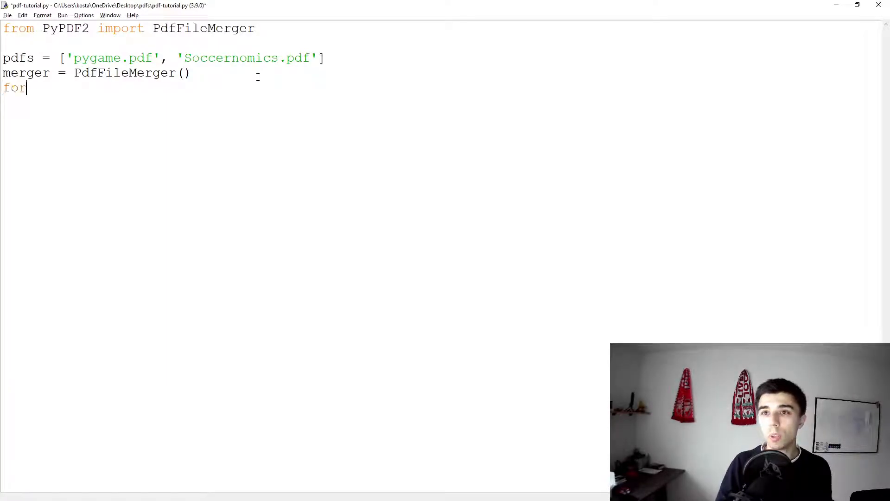
type("pdf i")
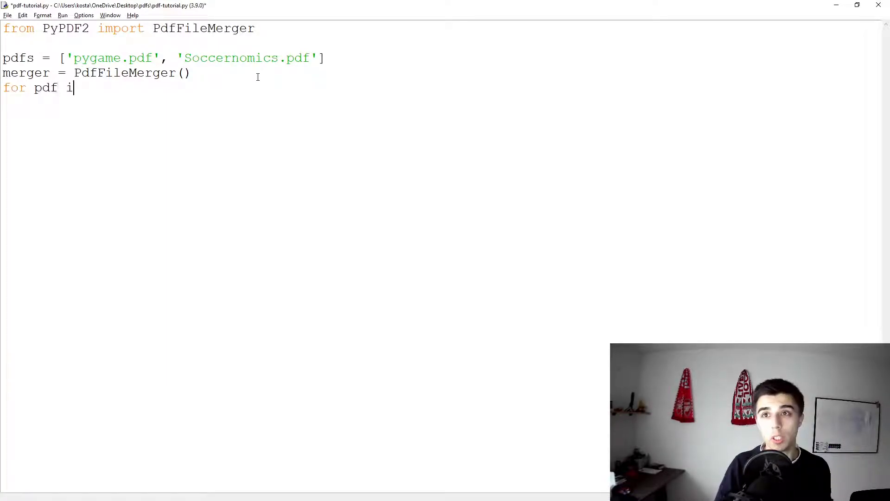
type("n pdfs:")
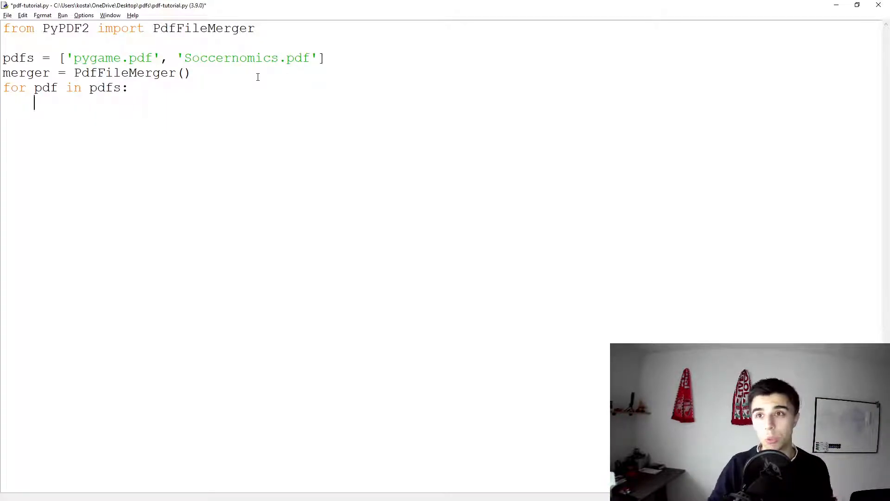
type("merger.appen")
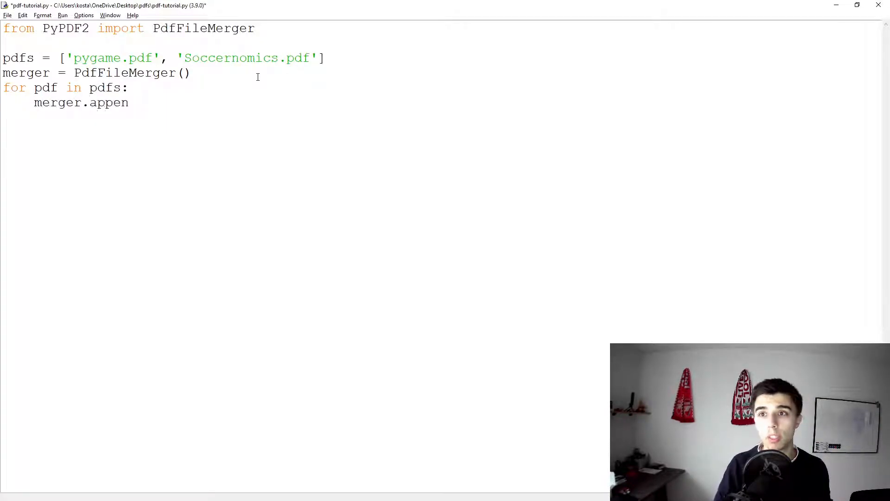
type("d(pdf)")
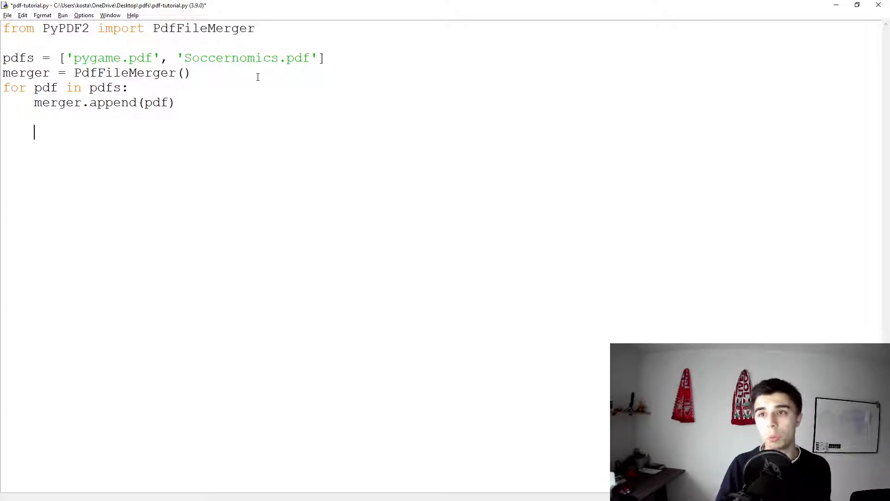
- Write the result to 'Merged.pdf', close the merger, and run the script with F5
type("merger.wri")
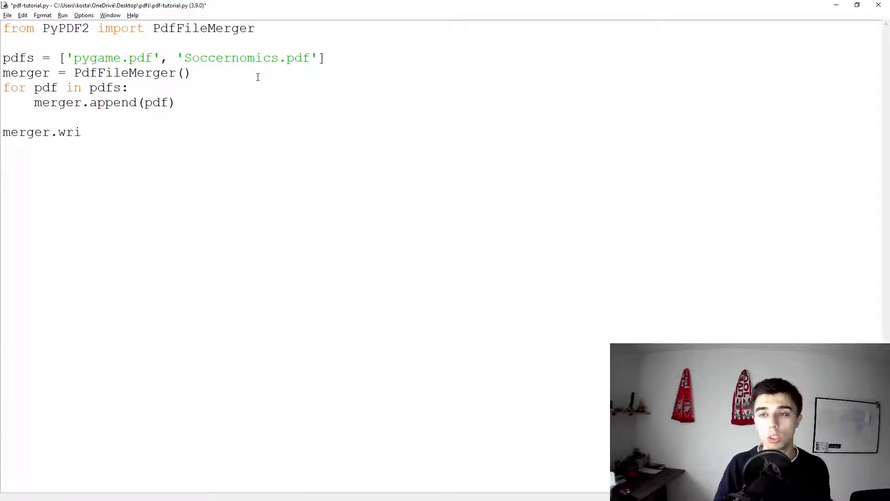
type("te('')")
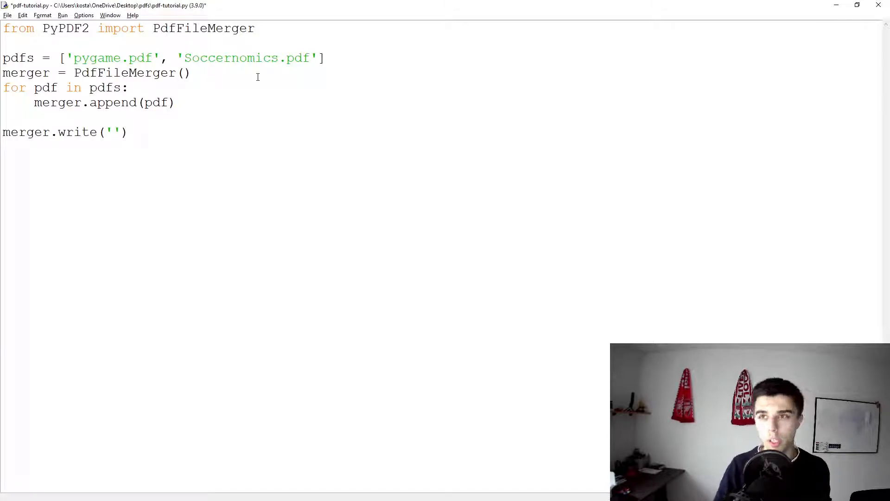
type("M")
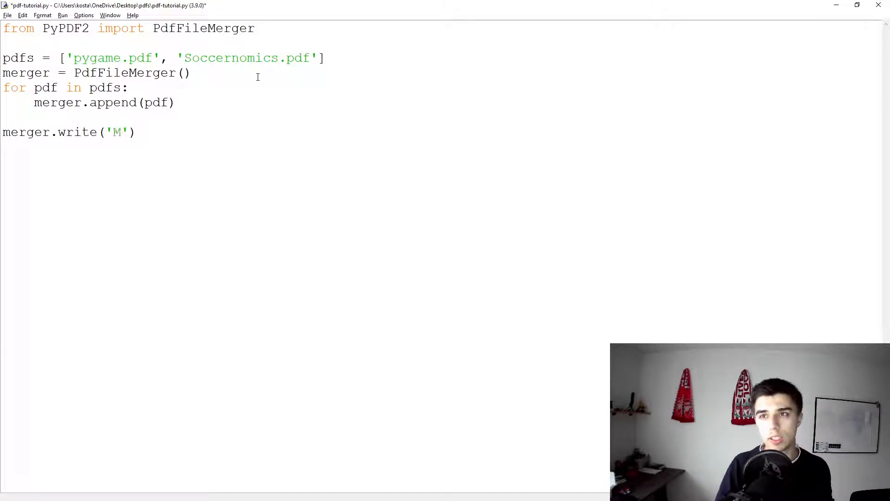
type("erge")
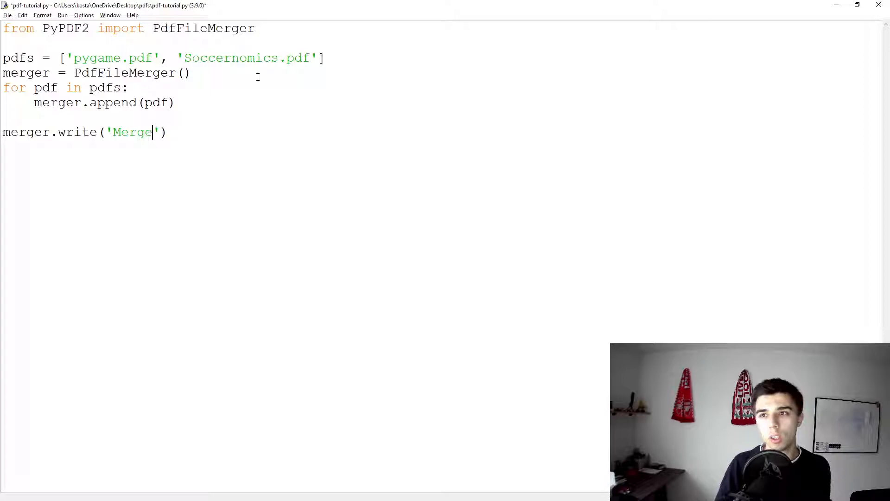
type("d.pdf")
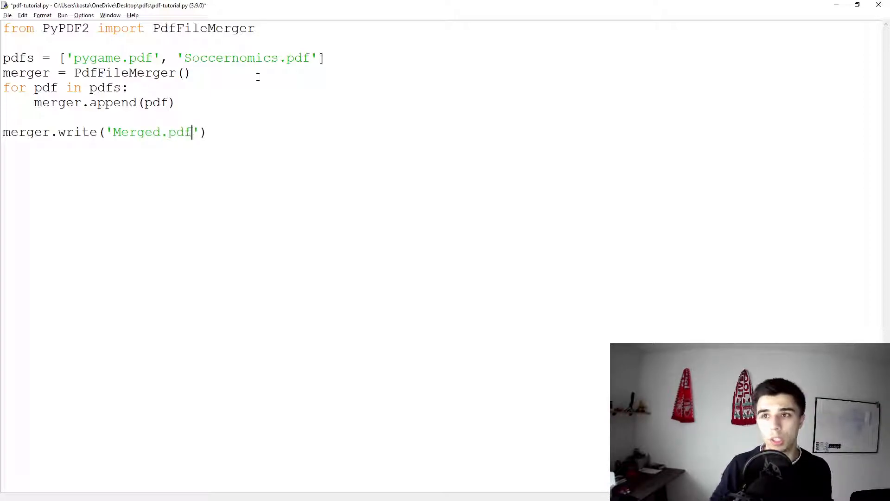
type("meger.c")
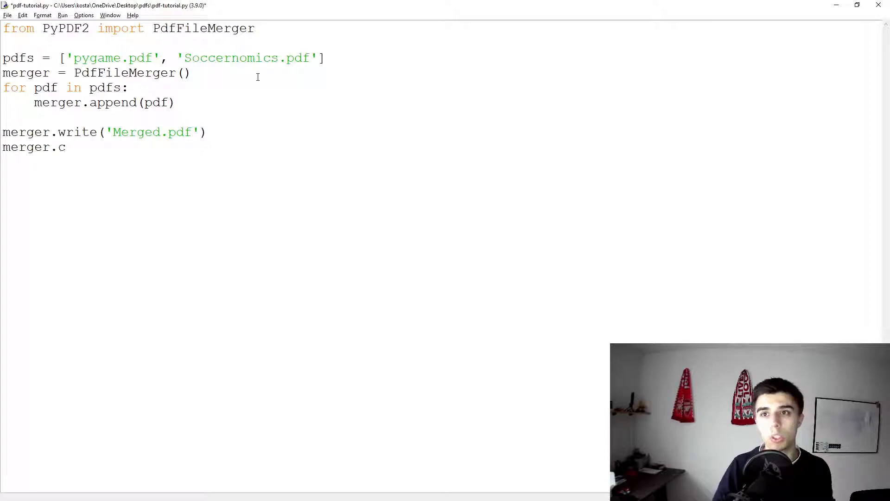
type("lose()")
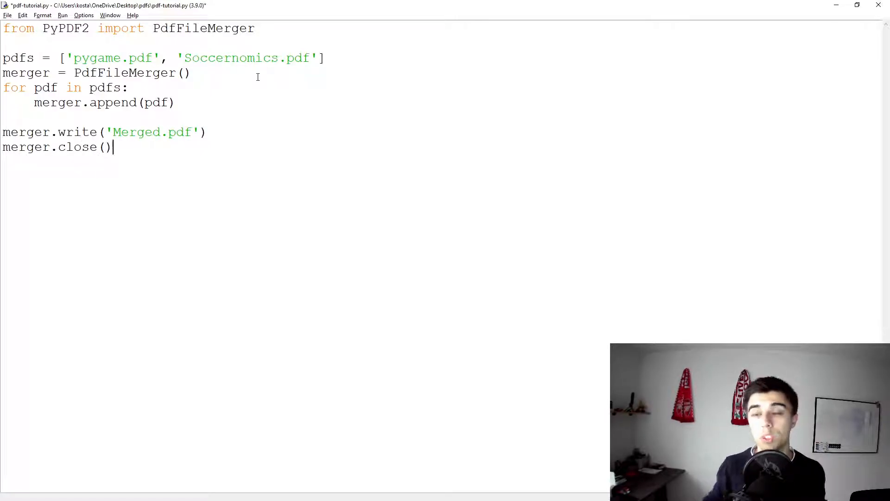
key("F5")
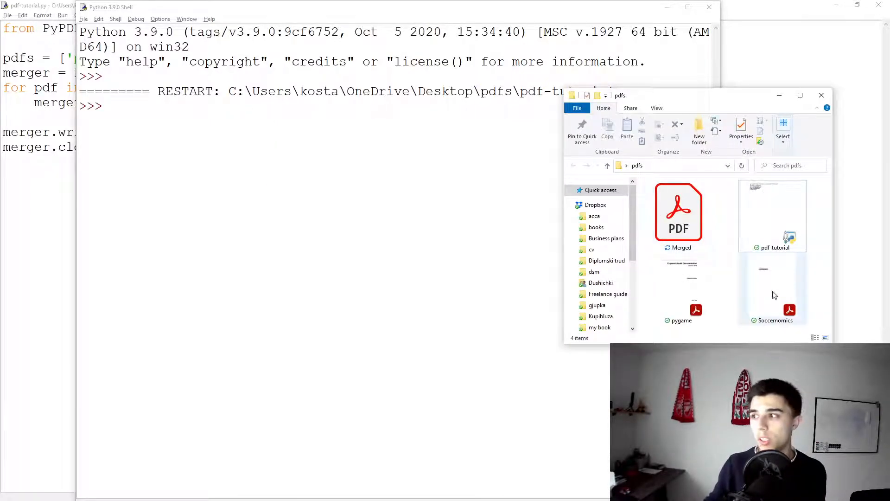
- Navigate into the pdfs folder and open the new Merged PDF in the reader
double_click(791, 310)
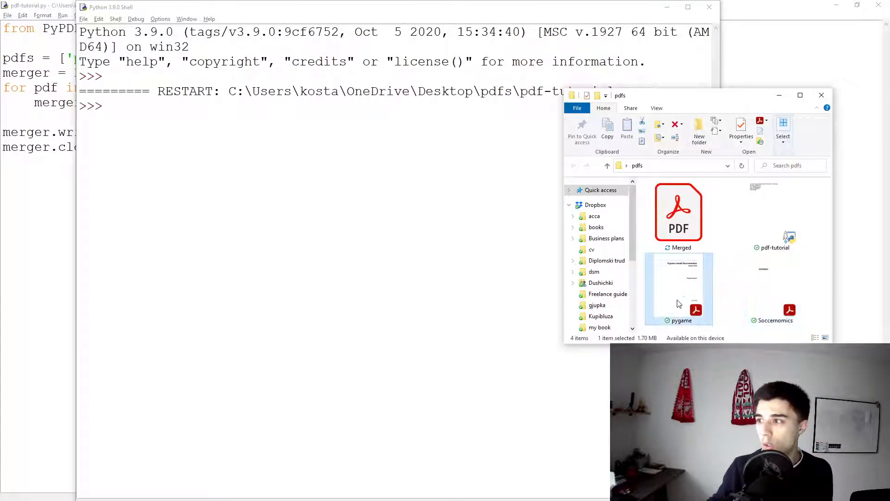
double_click(679, 289)
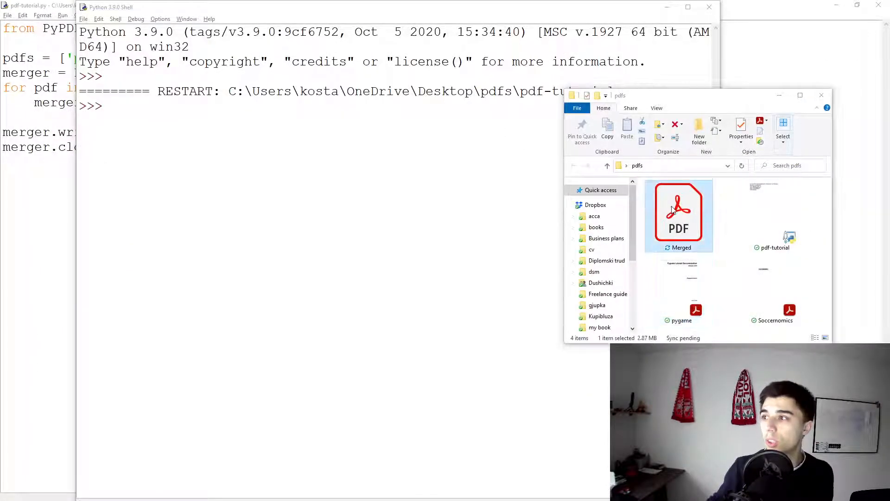
double_click(679, 213)
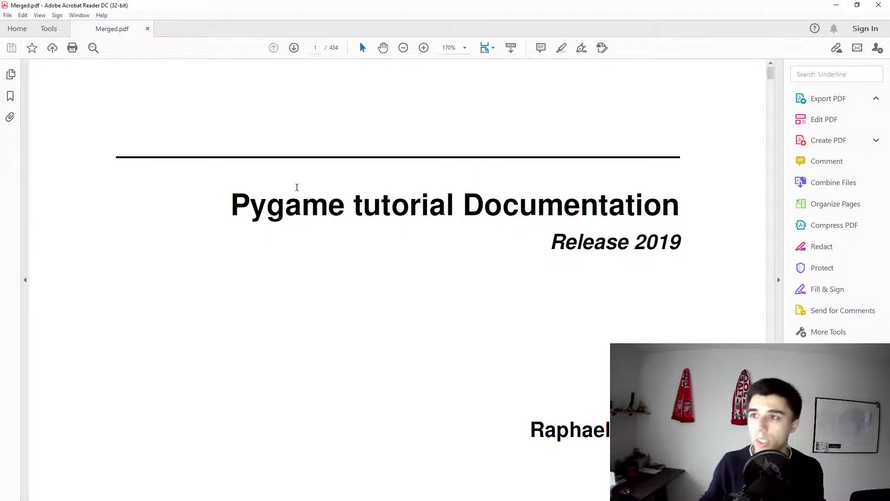
- Return from Acrobat Reader to the pdf-tutorial.py script in IDLE
left_click(827, 99)
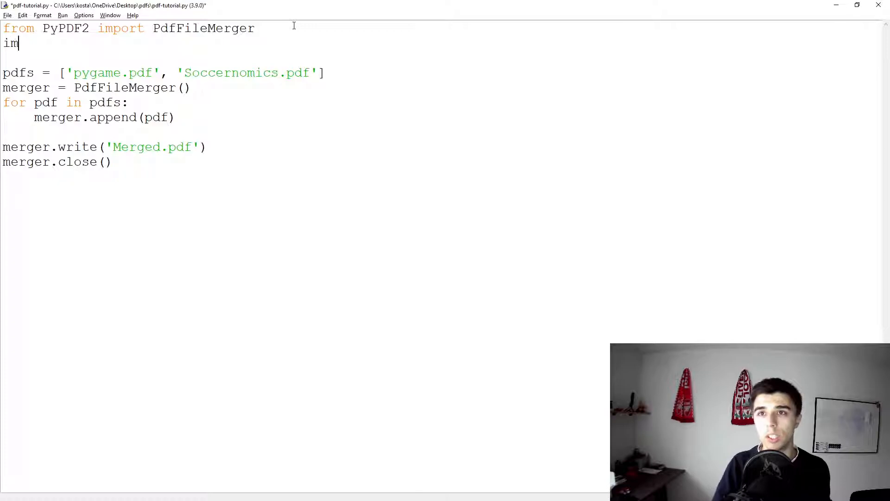
- Import os and set target_folder to 'C:\Users\kosta\OneDrive\Desktop\pdfs' with escaped backslashes
type("port os")
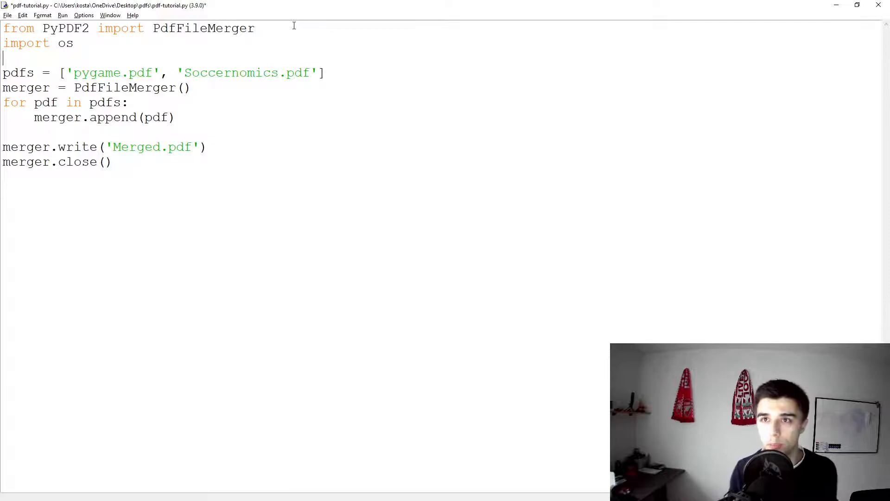
type("targe")
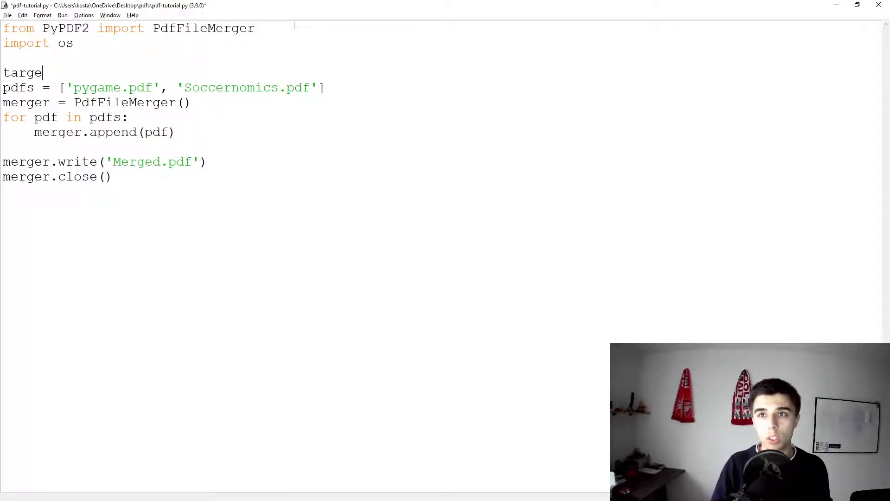
type("_folder = ''")
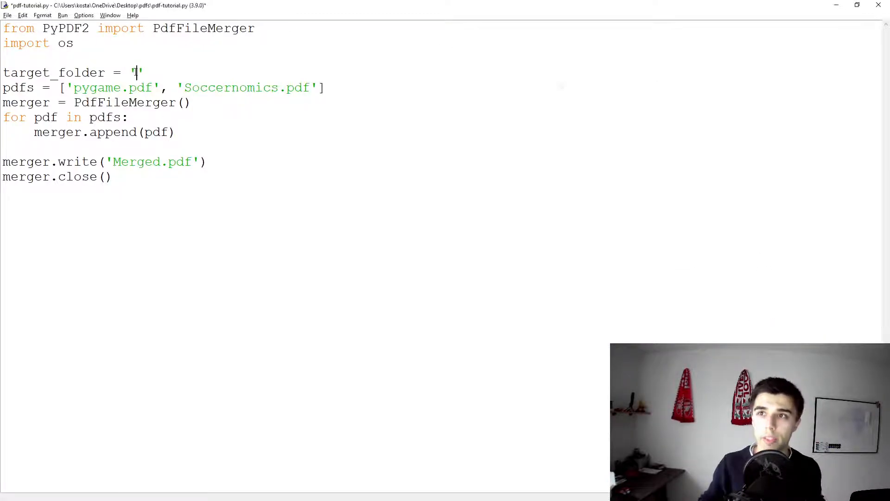
type("C:\\Users\\kosta\\OneDrive\\Desktop\\pdfs")
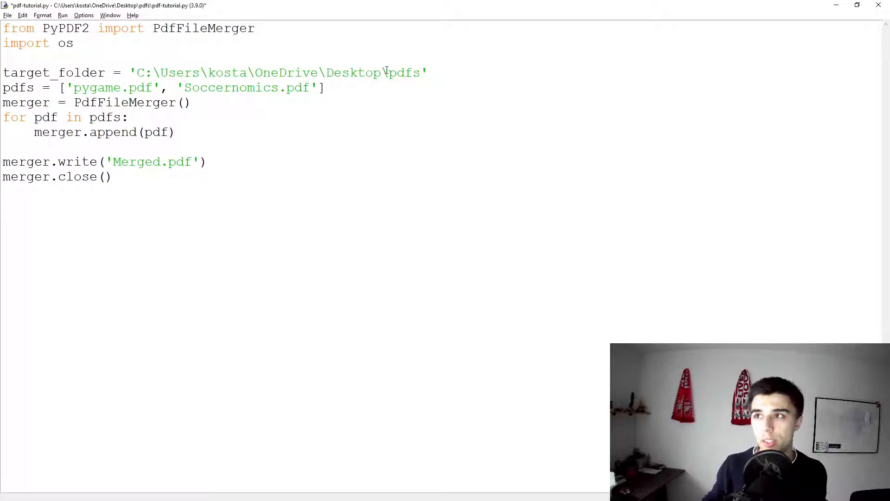
type("\\")
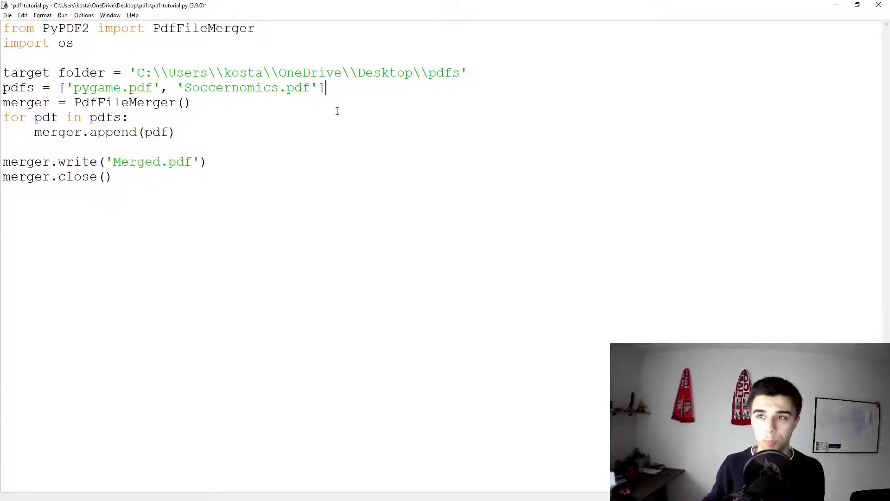
- Select the hard-coded file names inside the pdfs list for removal
left_click_drag(71, 87, 315, 87)
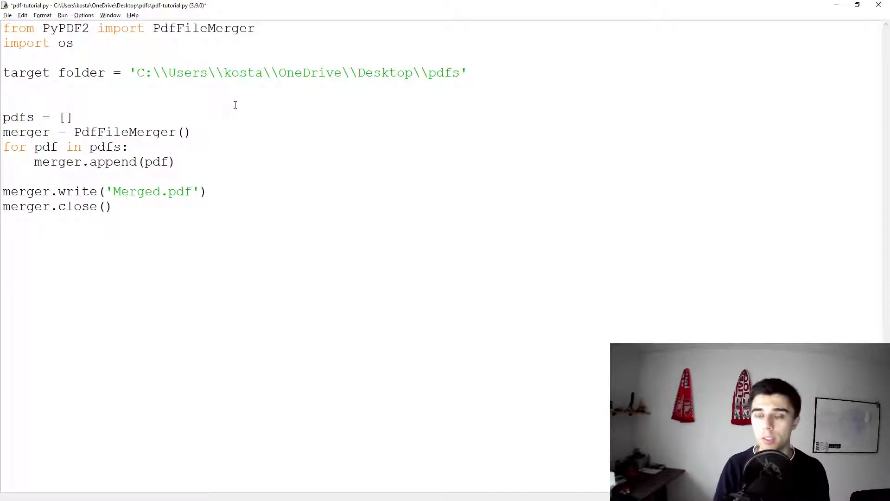
- Start a for loop over os.listdir(target_folder)
type("for")
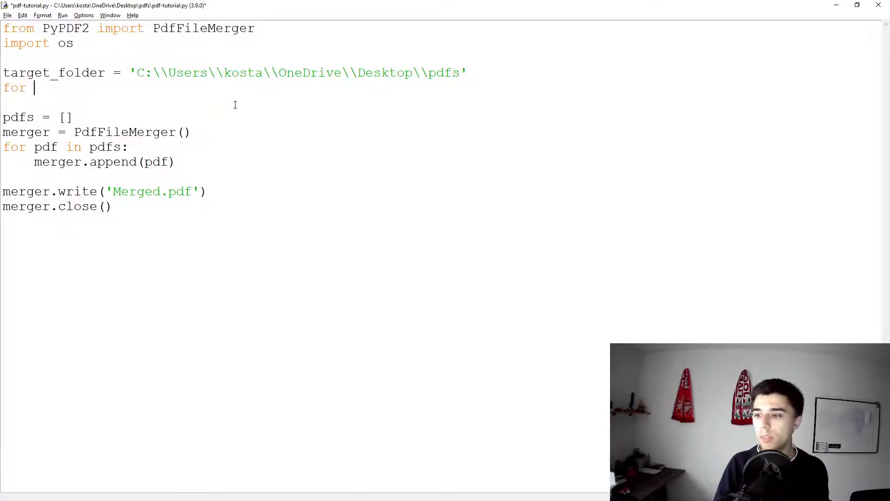
type("file in os")
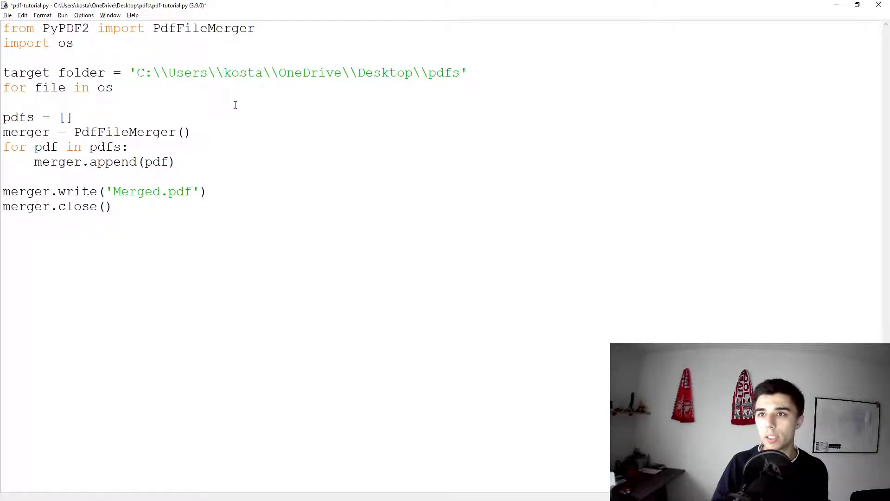
type(".listdir")
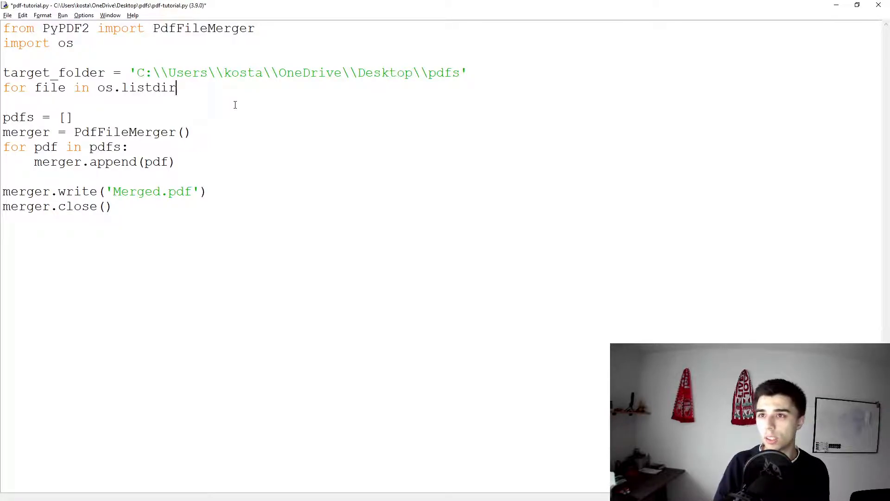
type("(target_folder):")
type("i")
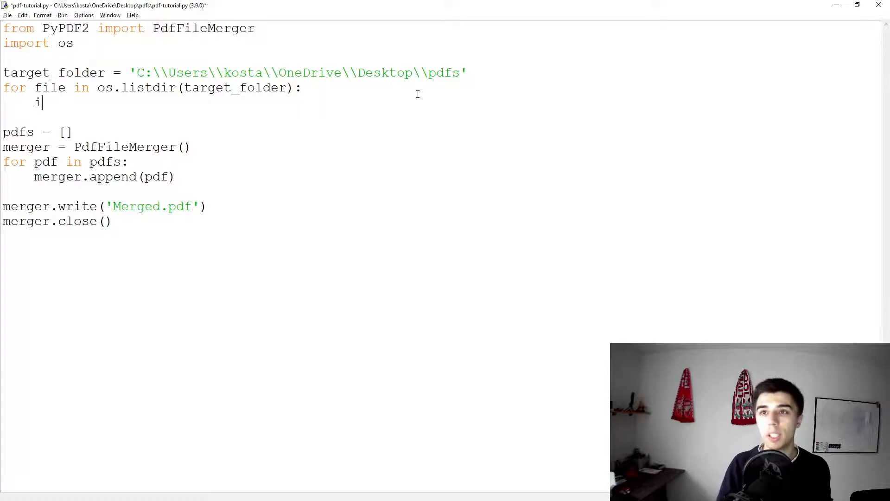
- Inside the loop, append each file ending with '.pdf' to the pdfs list
type("f file.ends")
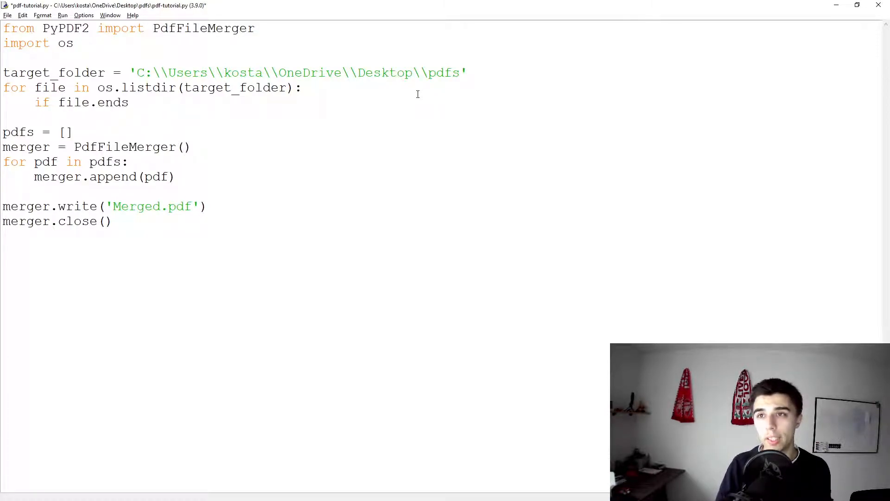
type("with('')")
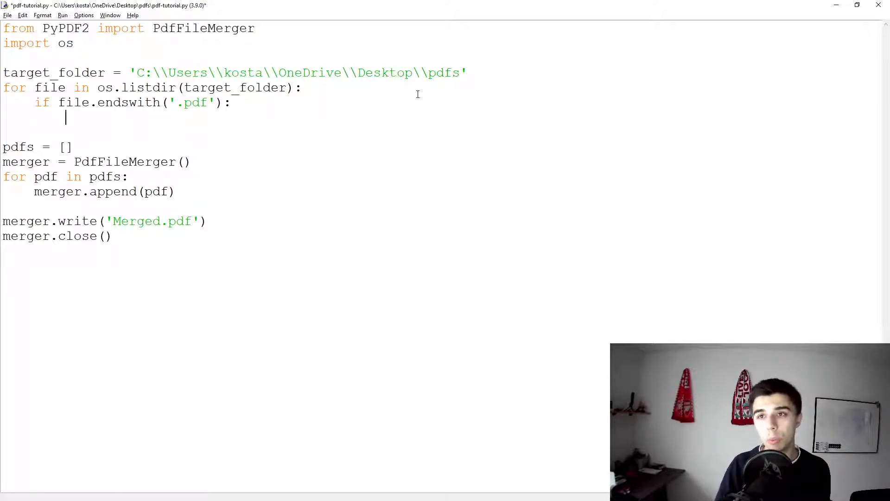
type("pdfs")
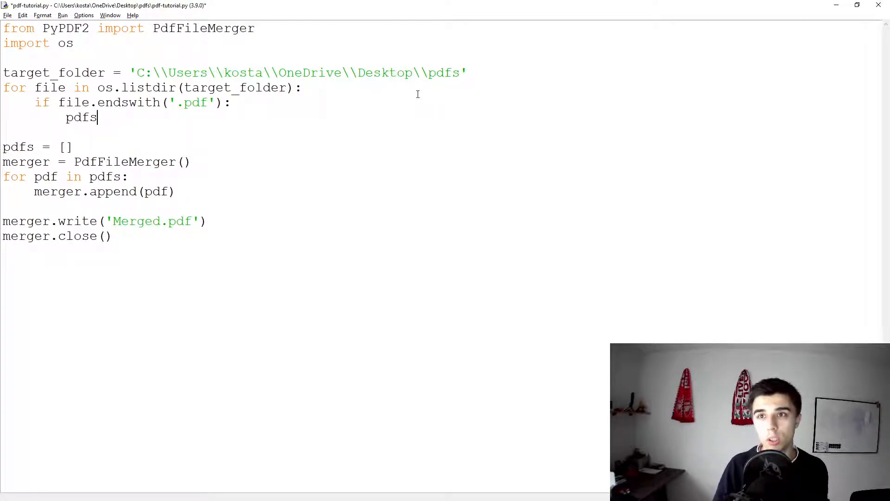
type(".append()")
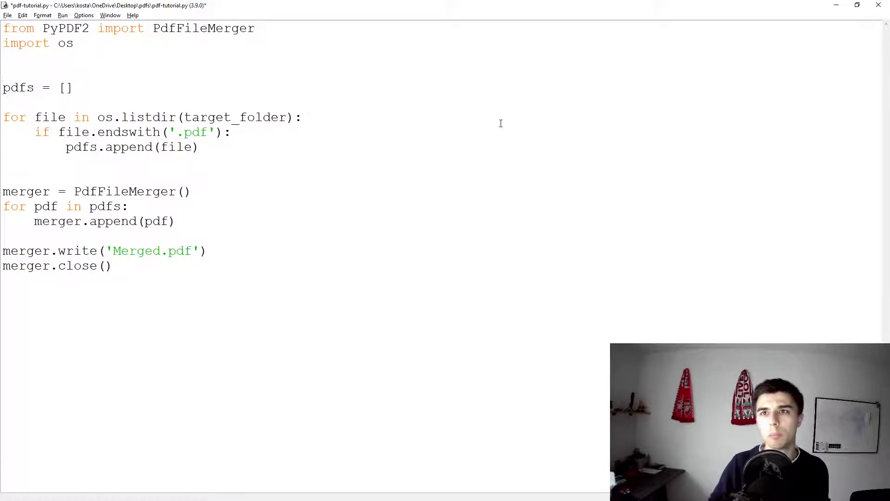
- Restore the target_folder path line above pdfs = [] and tidy the nearby lines
type("target_folder = 'C:\\\\Users\\\\kosta\\\\OneDrive\\\\Desktop\\\\pdfs'")
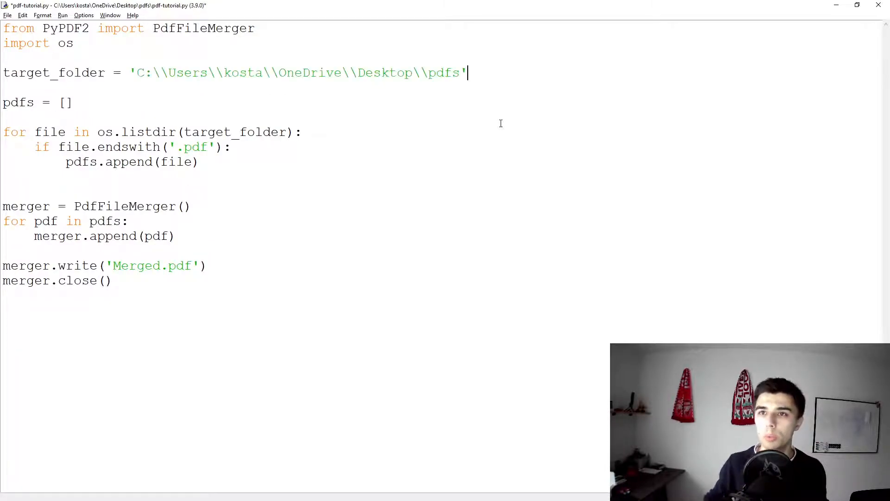
left_click_drag(35, 132, 145, 132)
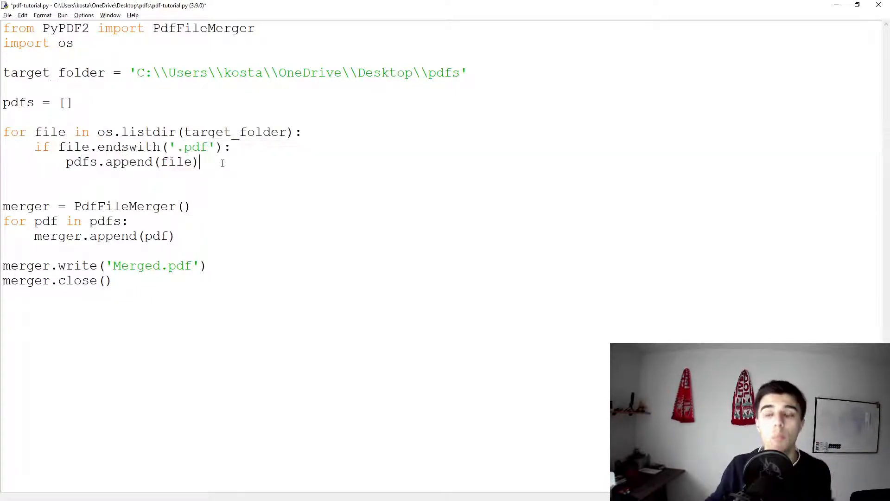
double_click(82, 162)
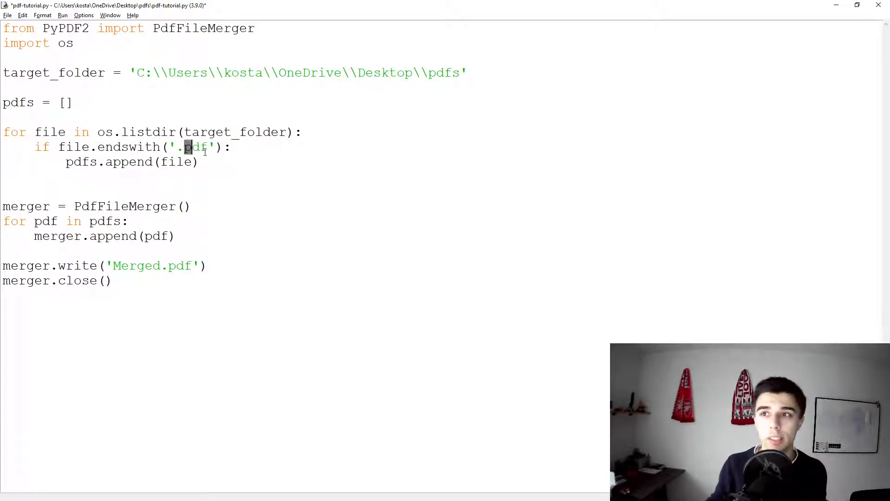
- Change the check to file.lower().endswith('.pdf') so uppercase .PDF names also match
type("PDFS")
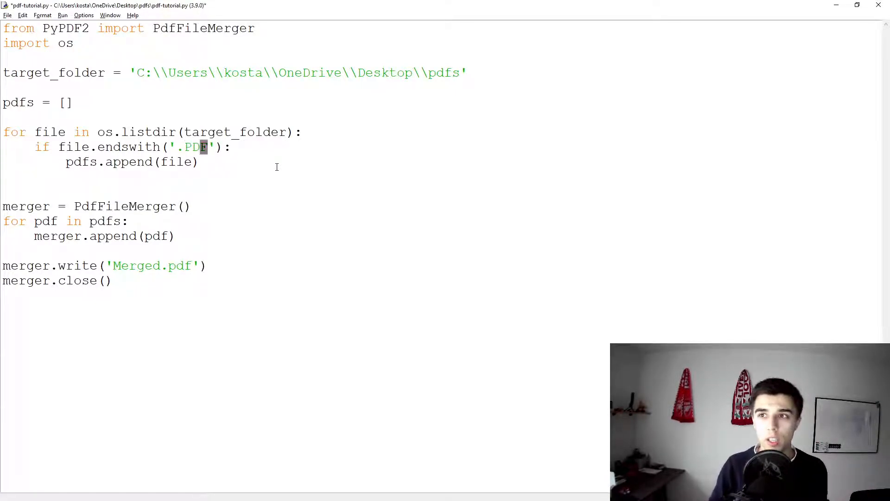
type("pdf")
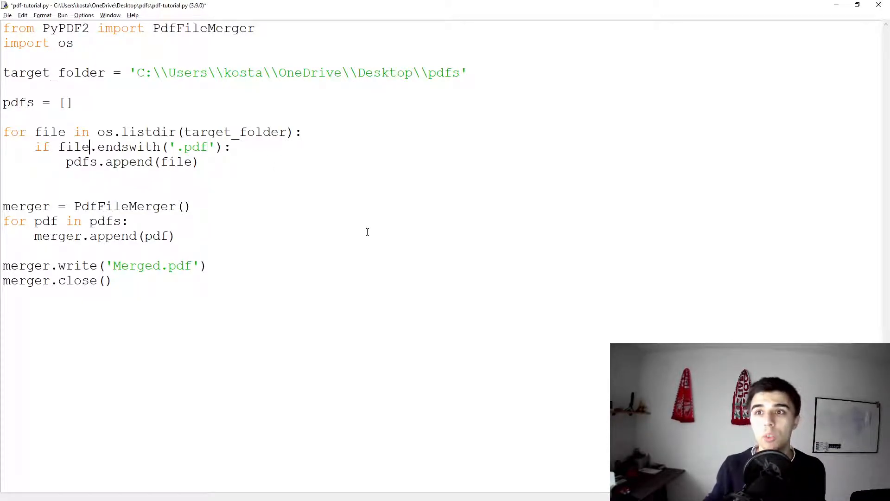
type(".l")
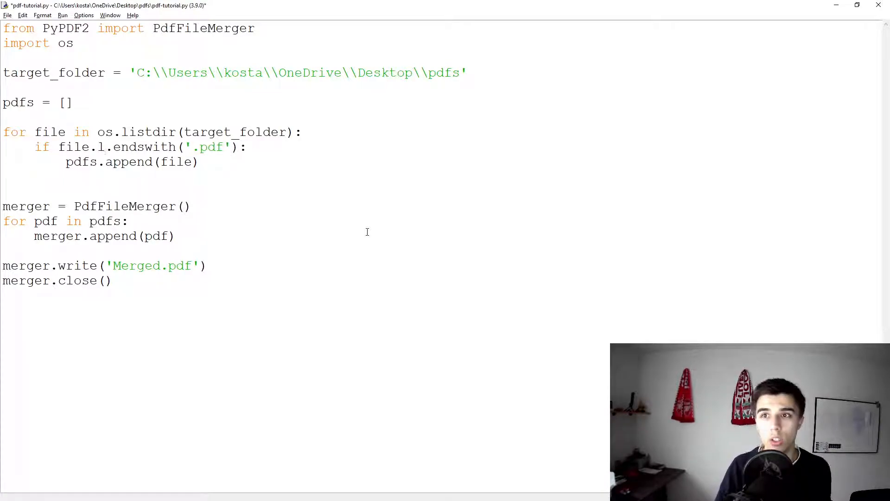
type("ower()")
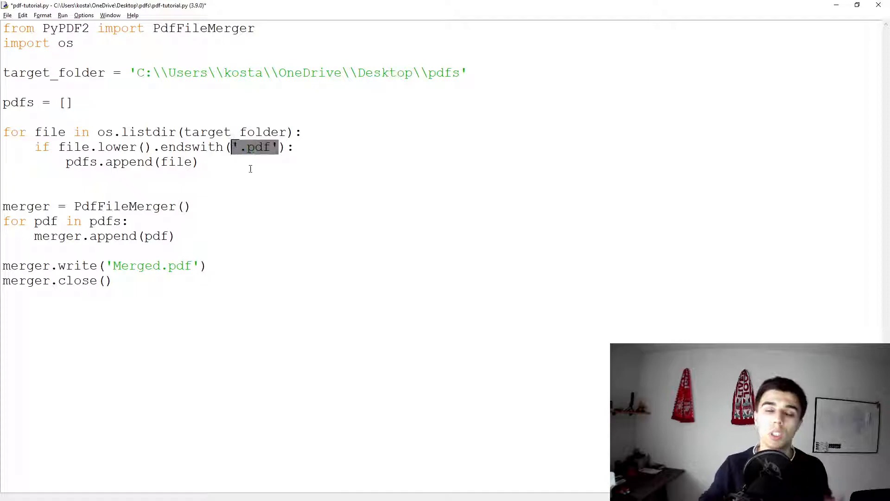
left_click(201, 161)
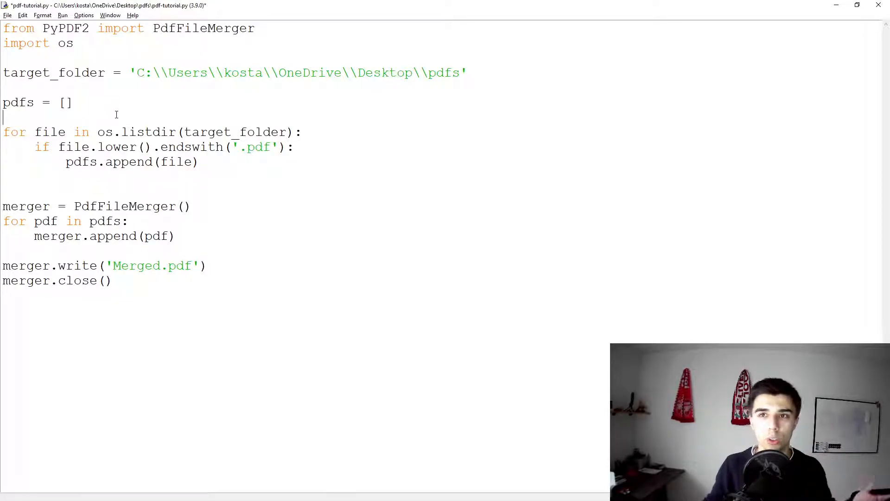
- Add the comment '# Find all pdf files in a folder' above the search loop
type("#")
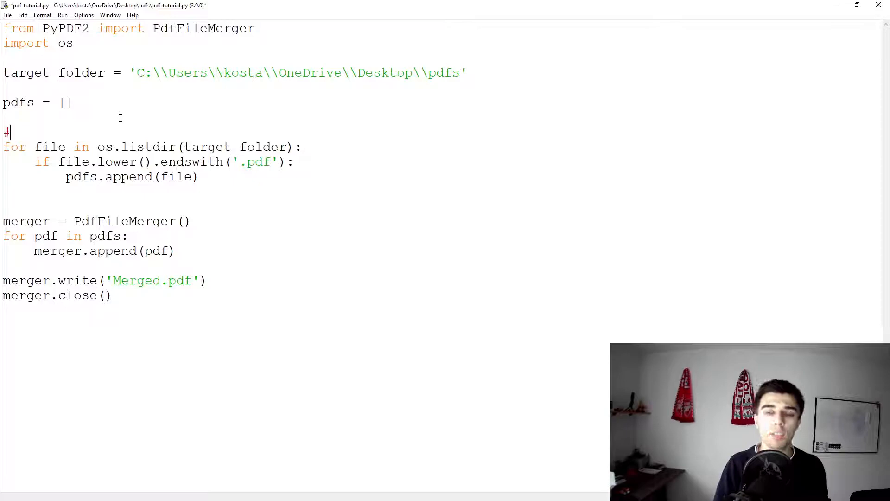
type("Find all pdf files")
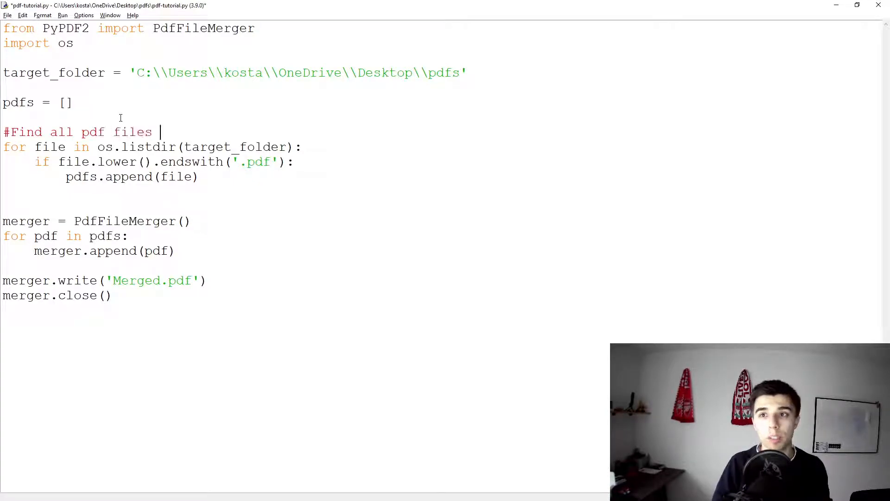
type("in a fi")
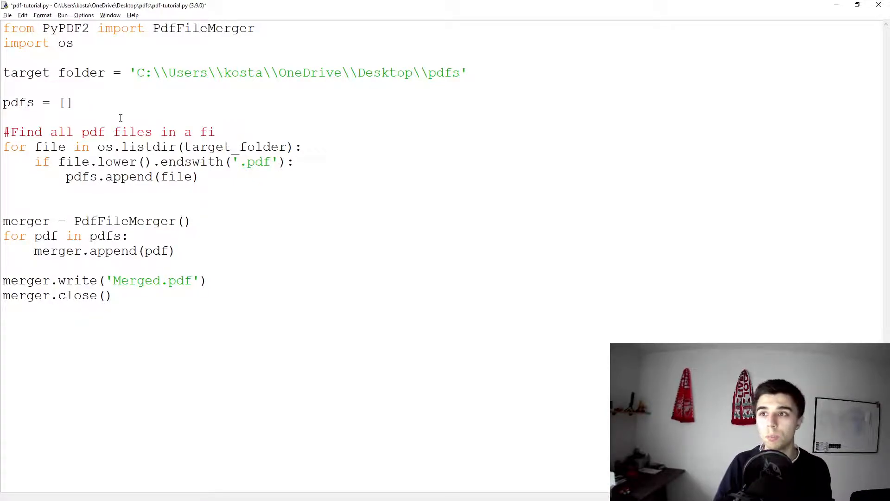
type("older")
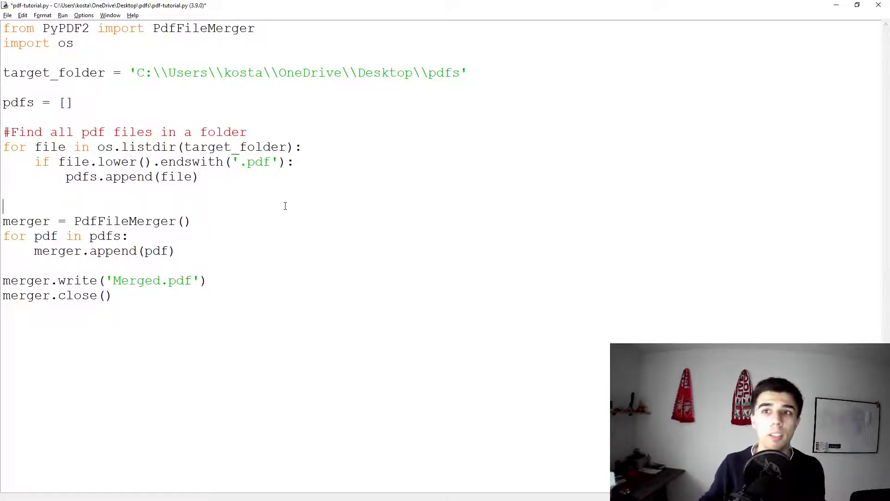
- Add comments '# PDFs are merged' and '# Output as a merged pdf file' above their blocks
type("#")
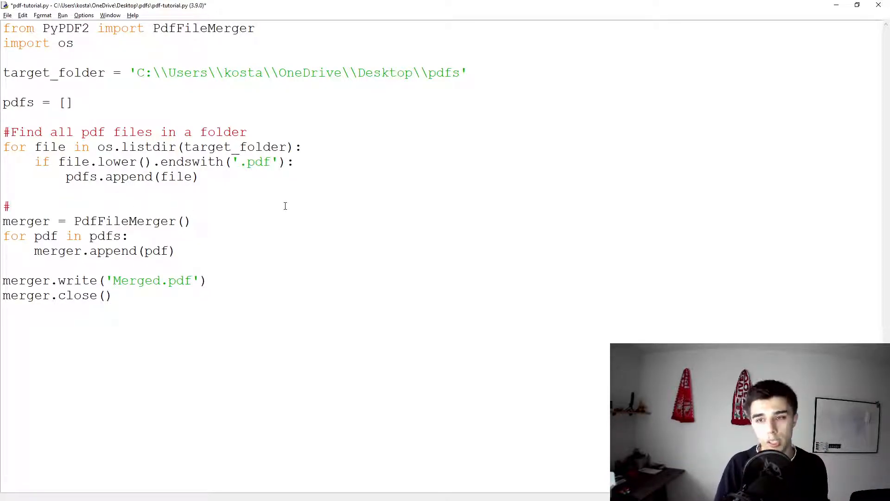
type("PDfs")
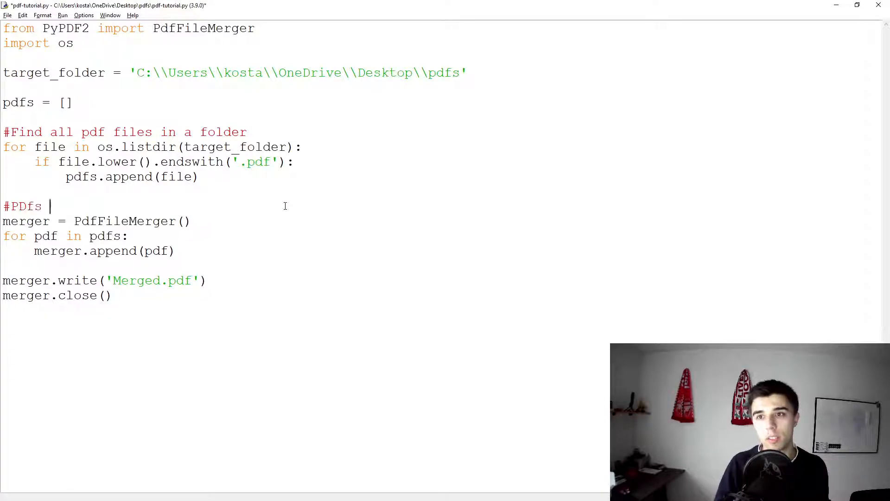
type("are merged")
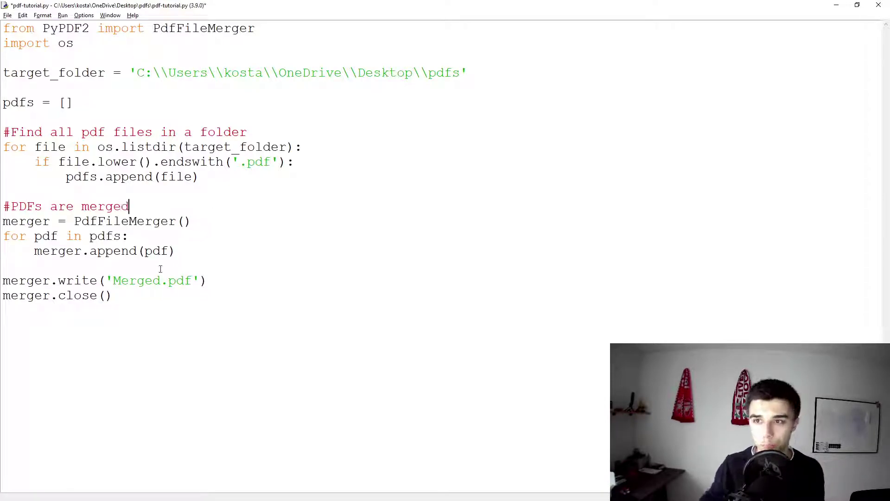
type("#Ou")
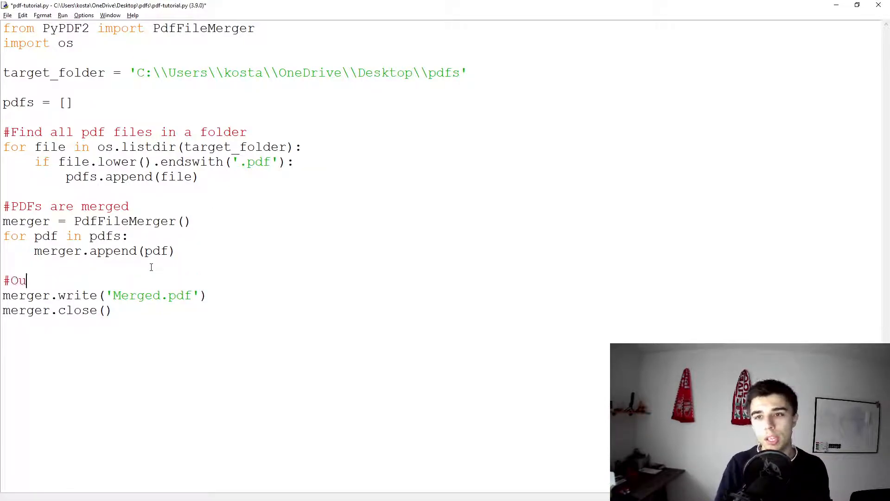
type("tput as a pdf file")
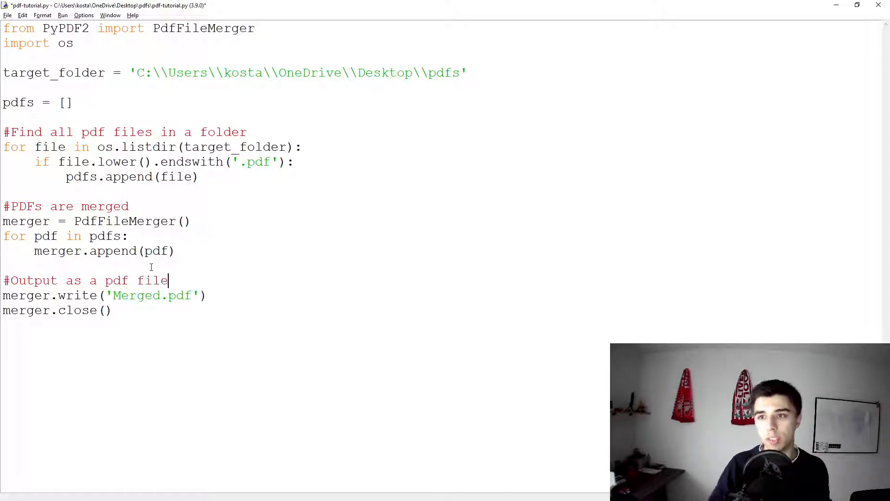
type("merged")
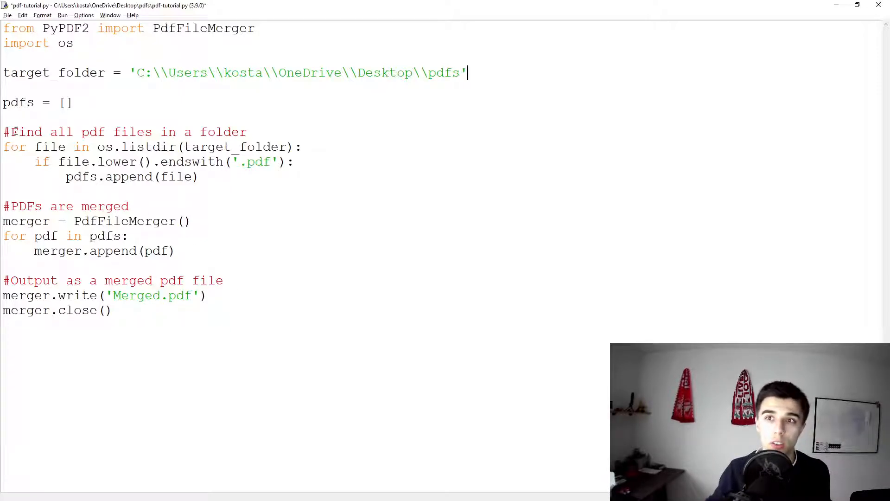
- Review the file-finding and merging blocks and rename the output to Merged_2.pdf
left_click_drag(3, 131, 200, 177)
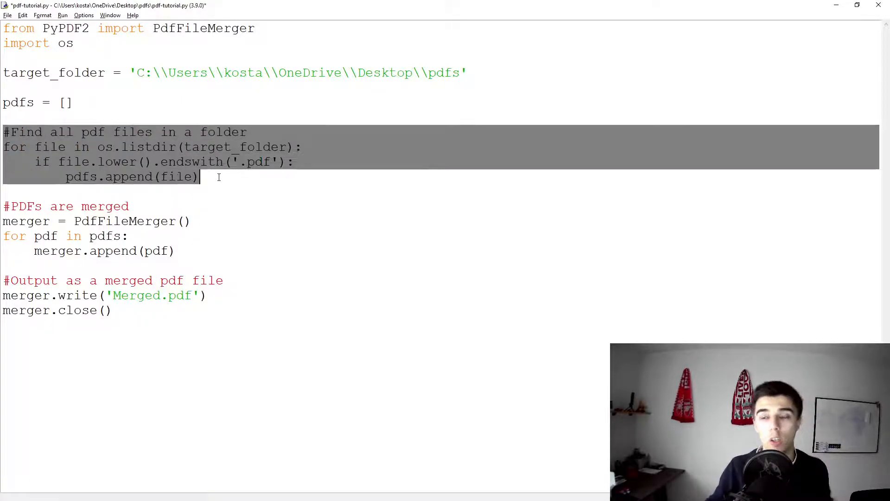
left_click(35, 212)
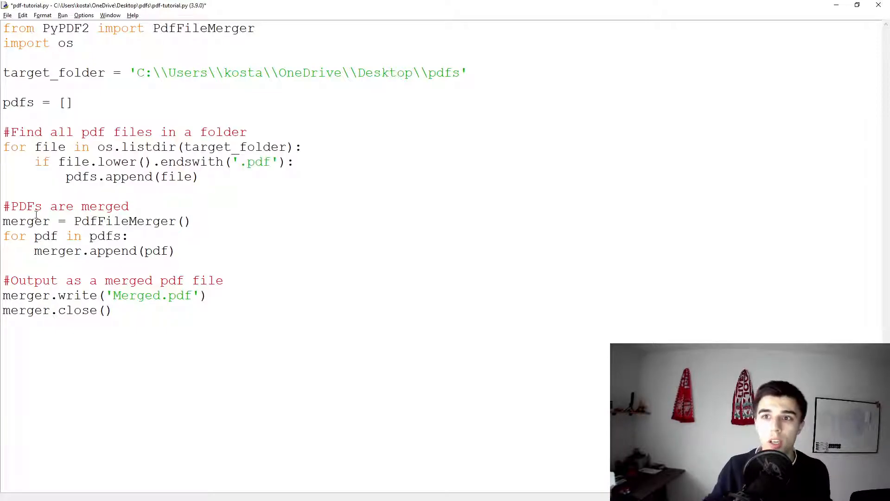
left_click_drag(3, 206, 176, 251)
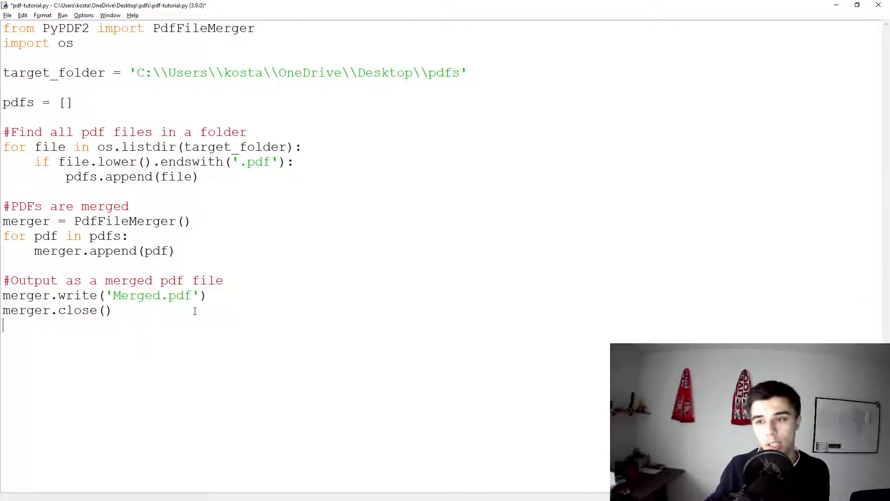
type("_2")
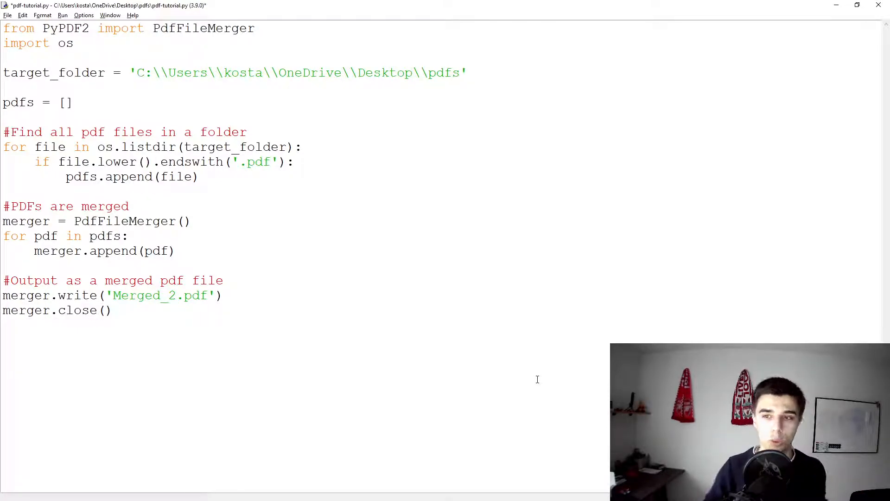
- Run the saved script with F5, then open Merged.pdf from the folder in Acrobat Reader
key("F5")
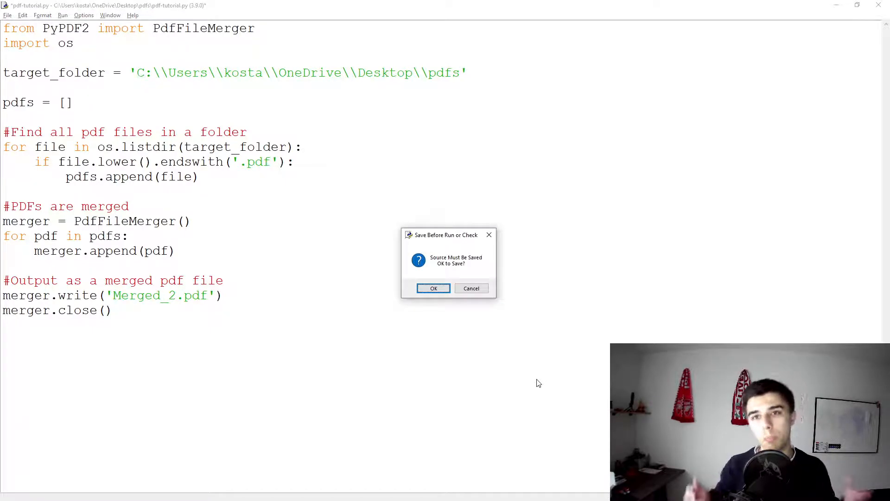
left_click(433, 287)
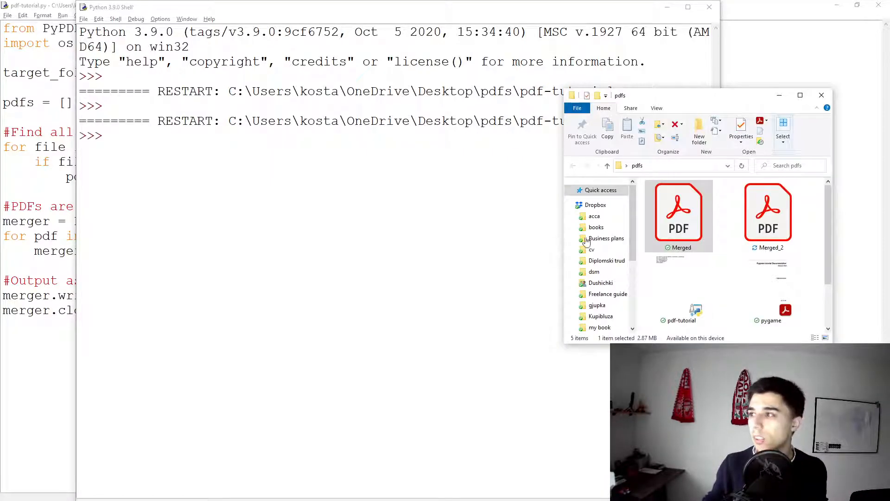
left_click(679, 216)
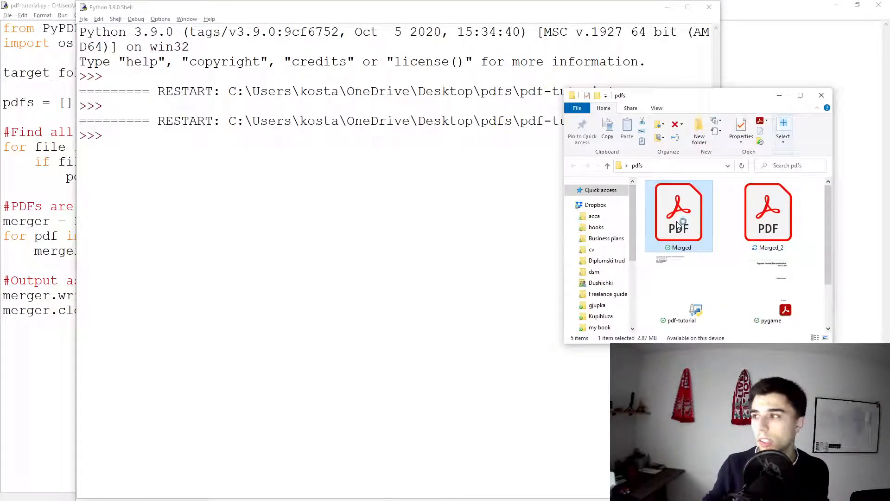
double_click(678, 213)
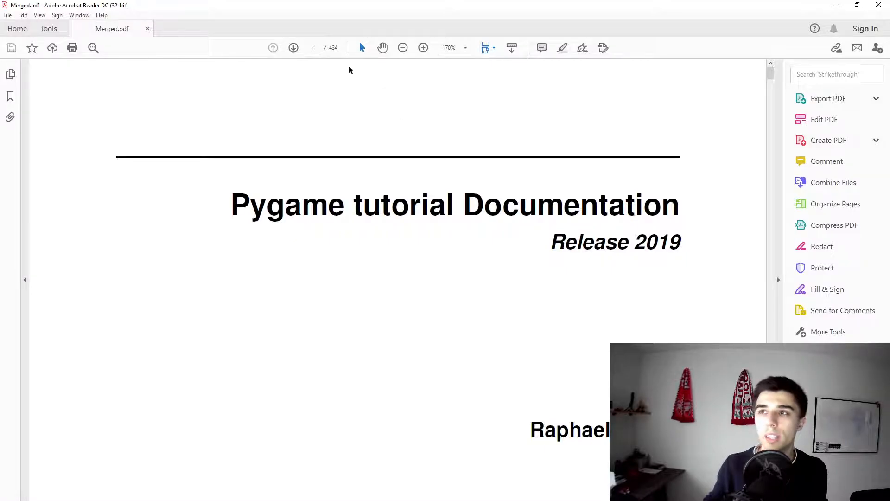